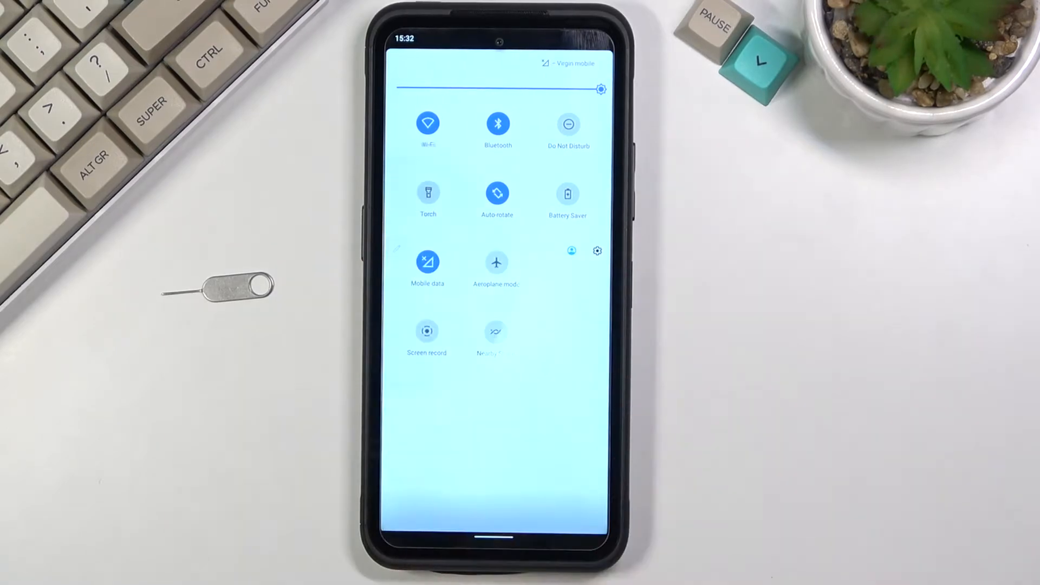
Drag the Hotspot tile into the active quick settings tiles and leave edit mode
{"action": "left_click", "coordinate": [596, 250]}
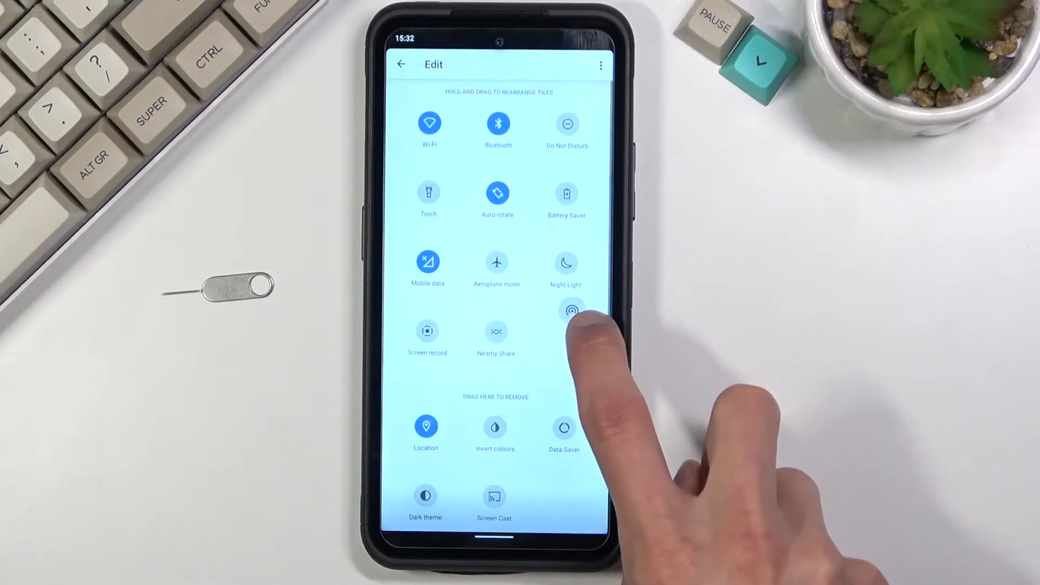
{"action": "left_click_drag", "start_coordinate": [572, 310], "coordinate": [564, 332]}
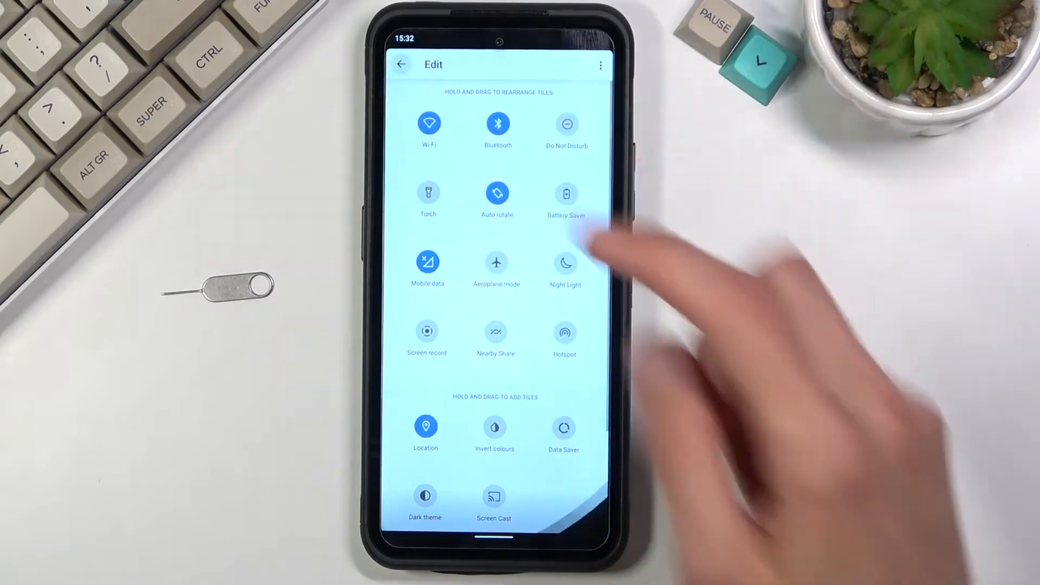
{"action": "left_click", "coordinate": [401, 64]}
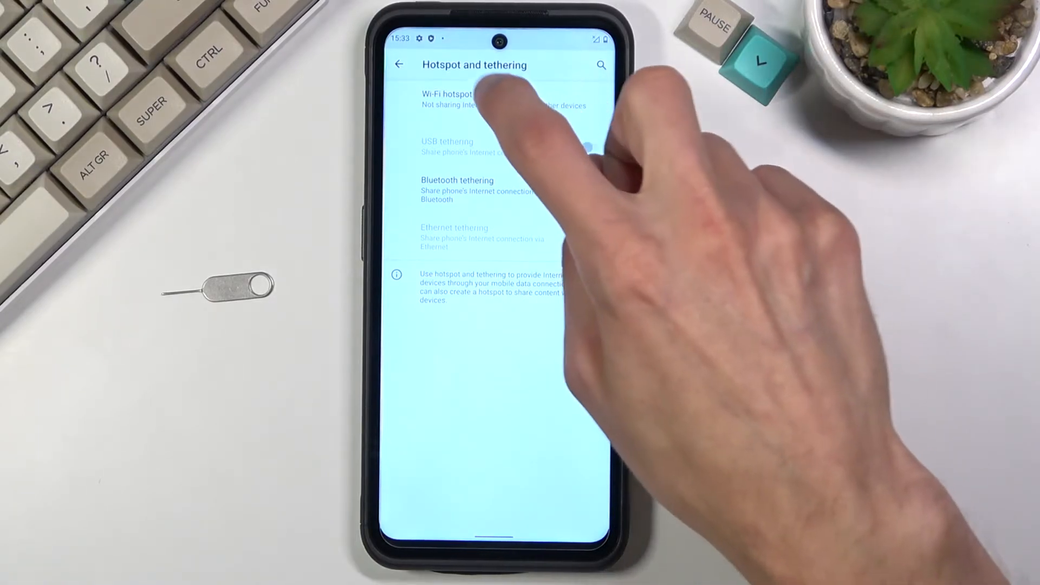
{"action": "left_click", "coordinate": [457, 100]}
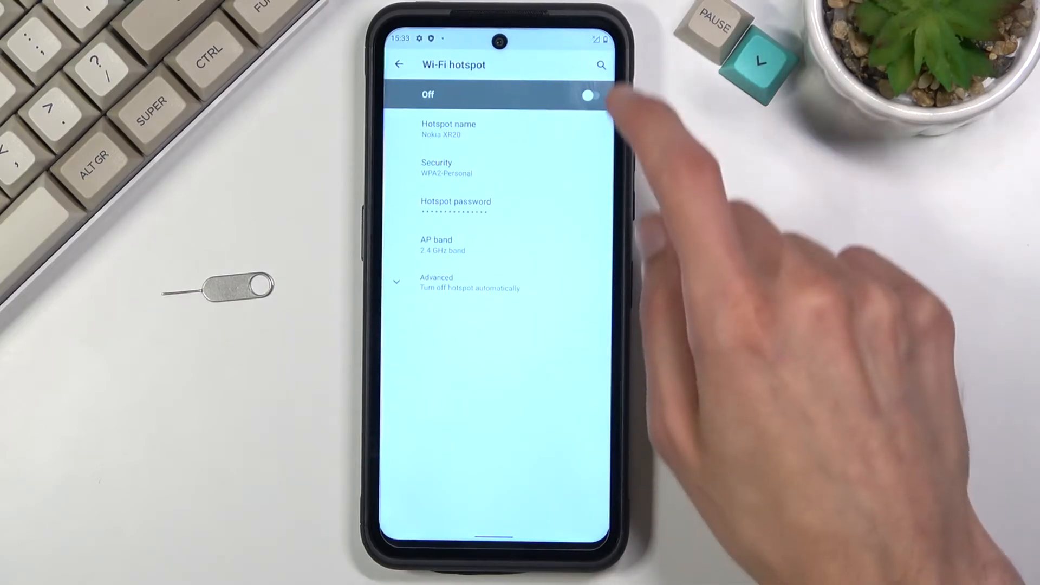
{"action": "left_click", "coordinate": [456, 206]}
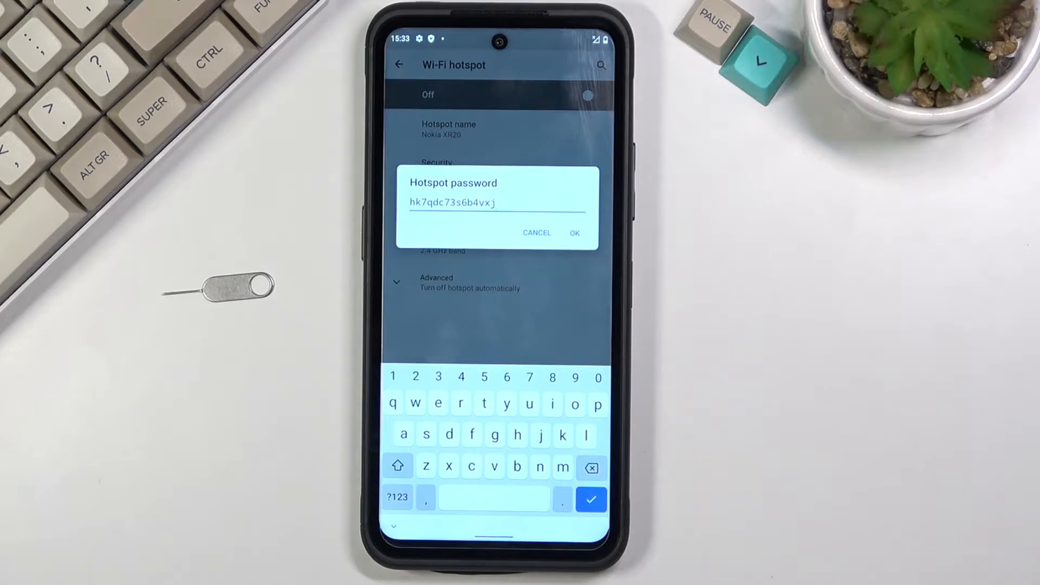
{"action": "left_click", "coordinate": [590, 467]}
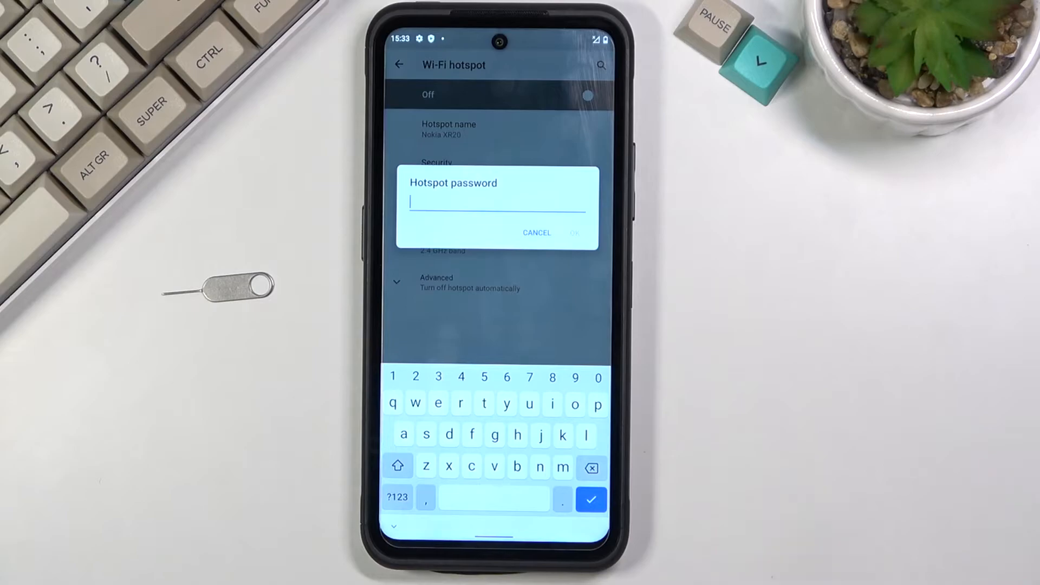
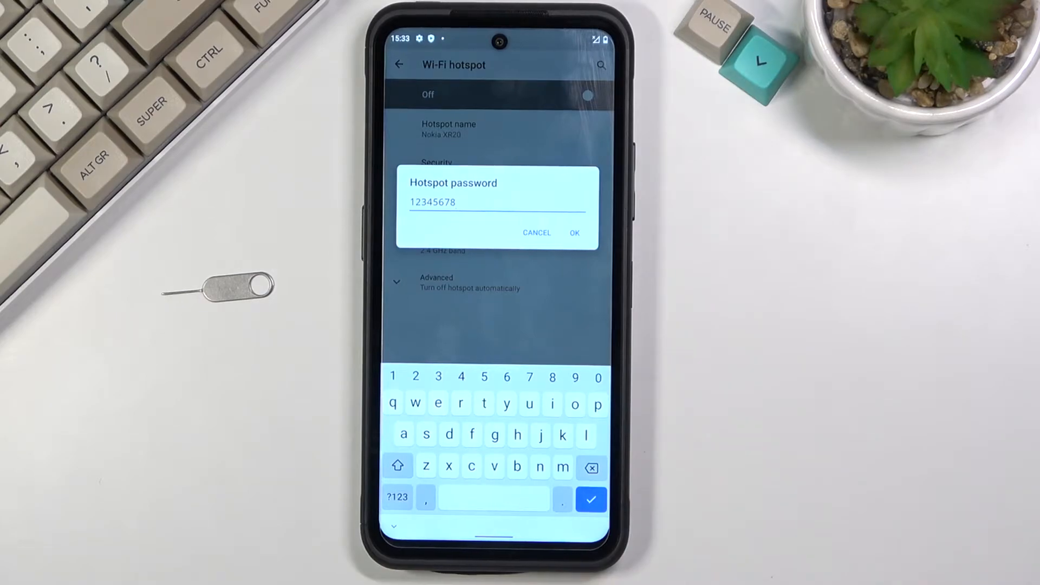
{"action": "left_click", "coordinate": [574, 233]}
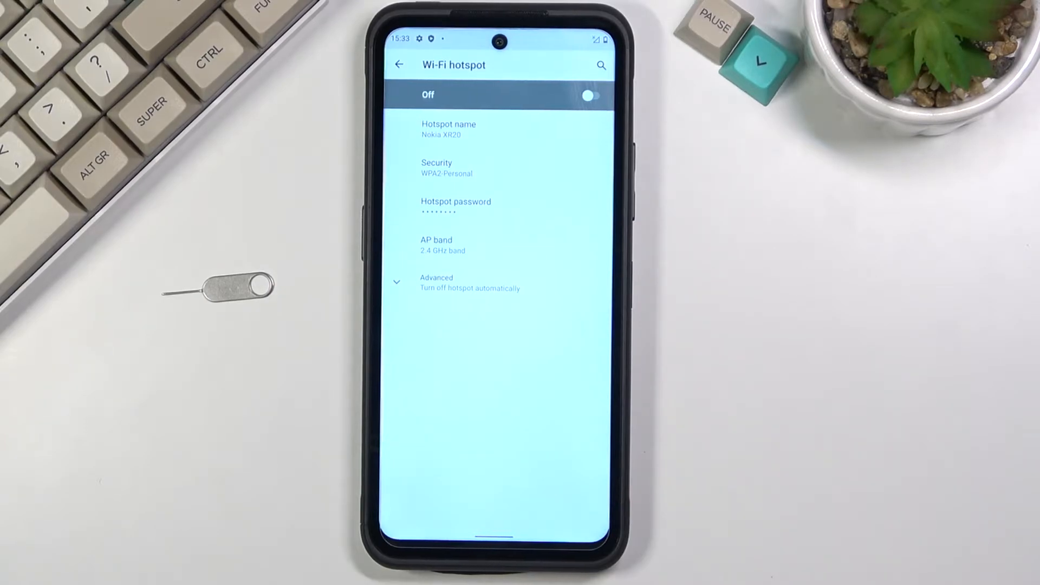
{"action": "left_click", "coordinate": [437, 245]}
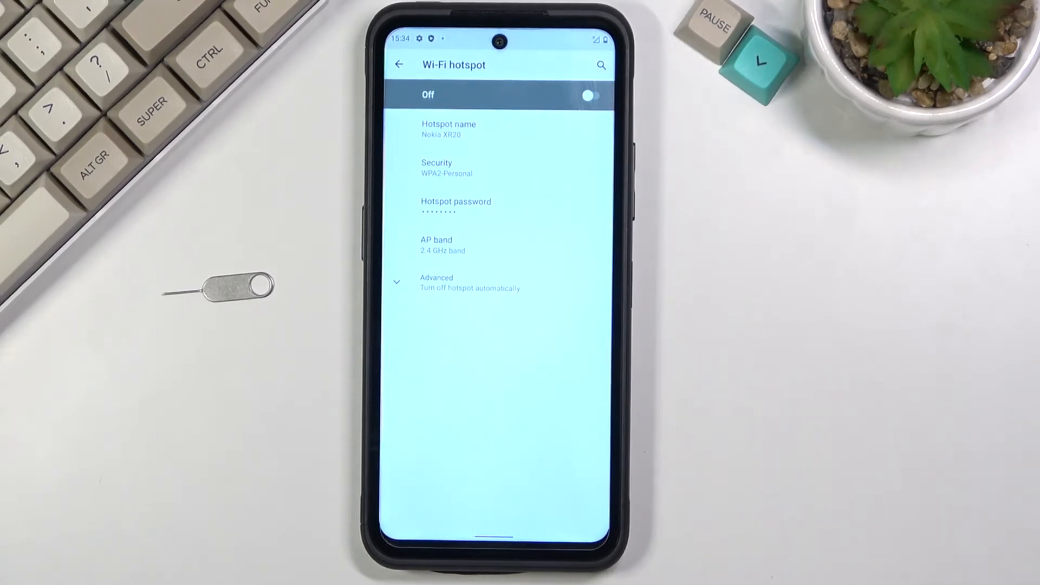
{"action": "left_click", "coordinate": [436, 244]}
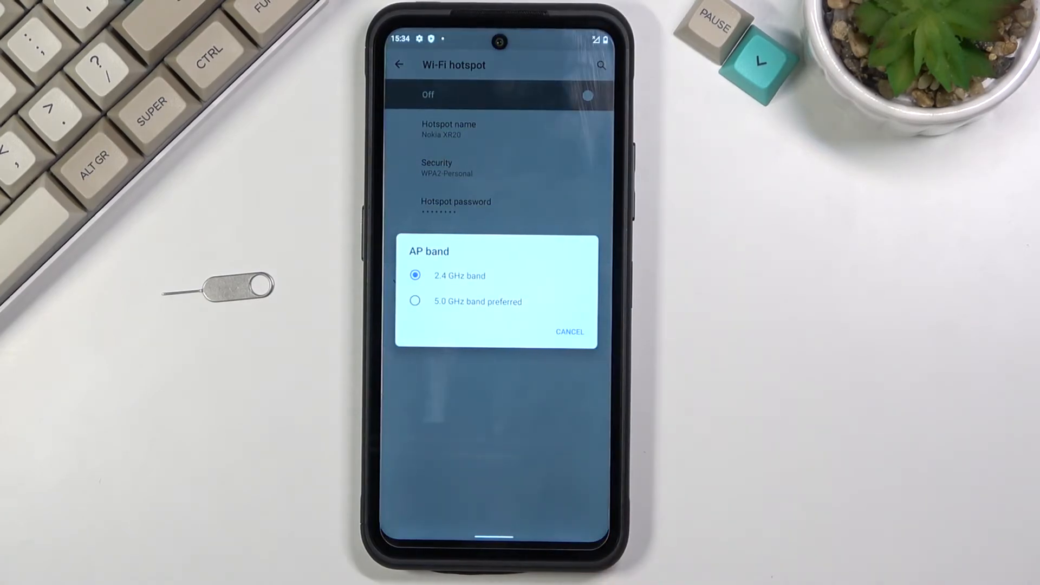
Set the AP band to 5.0 GHz preferred and switch the hotspot on
{"action": "left_click", "coordinate": [416, 300]}
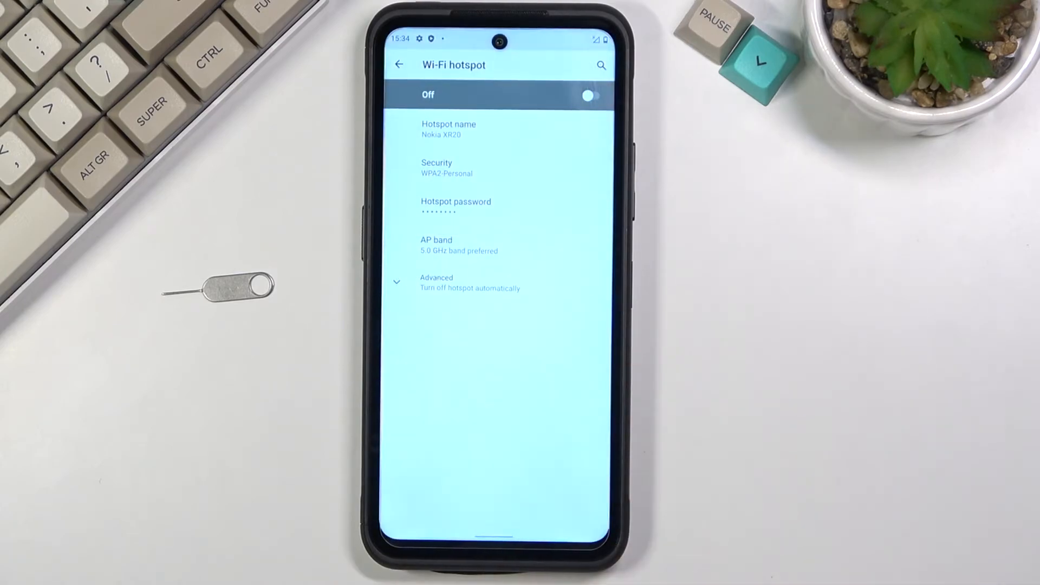
{"action": "left_click", "coordinate": [590, 95]}
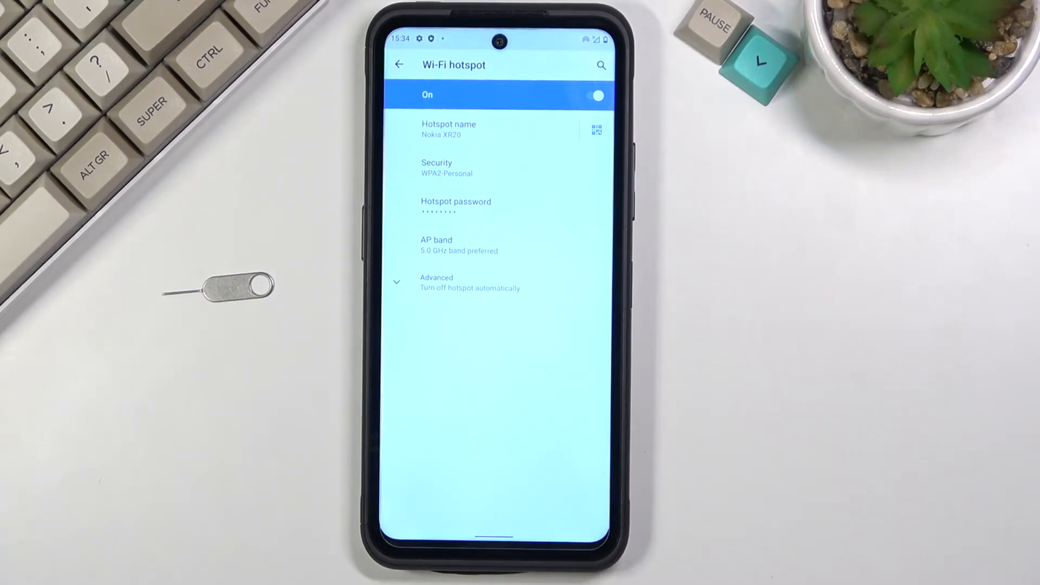
Keep the 5.0 GHz band and enable Turn off hotspot automatically under Advanced
{"action": "left_click", "coordinate": [460, 245]}
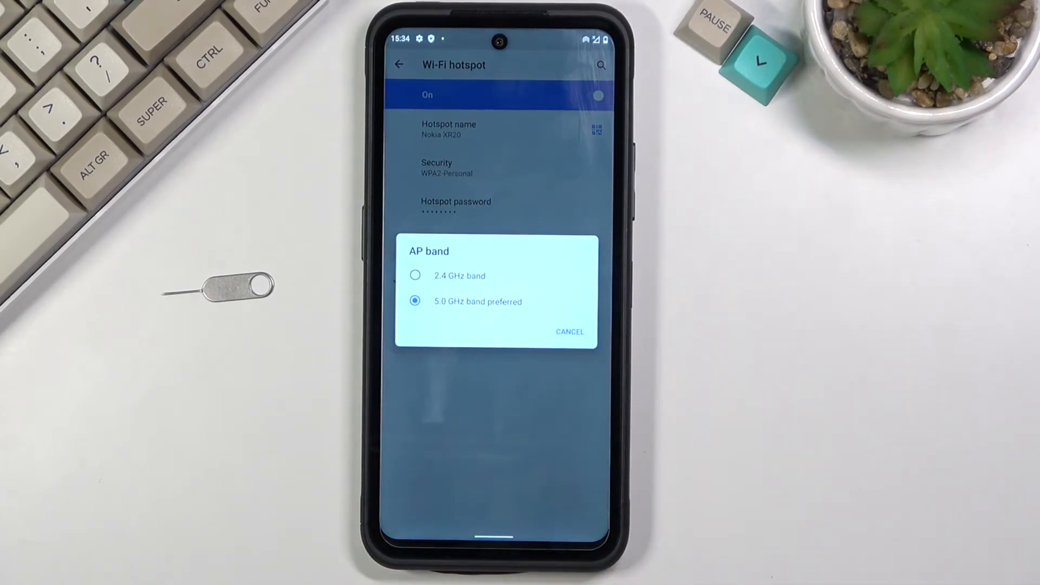
{"action": "left_click", "coordinate": [569, 332]}
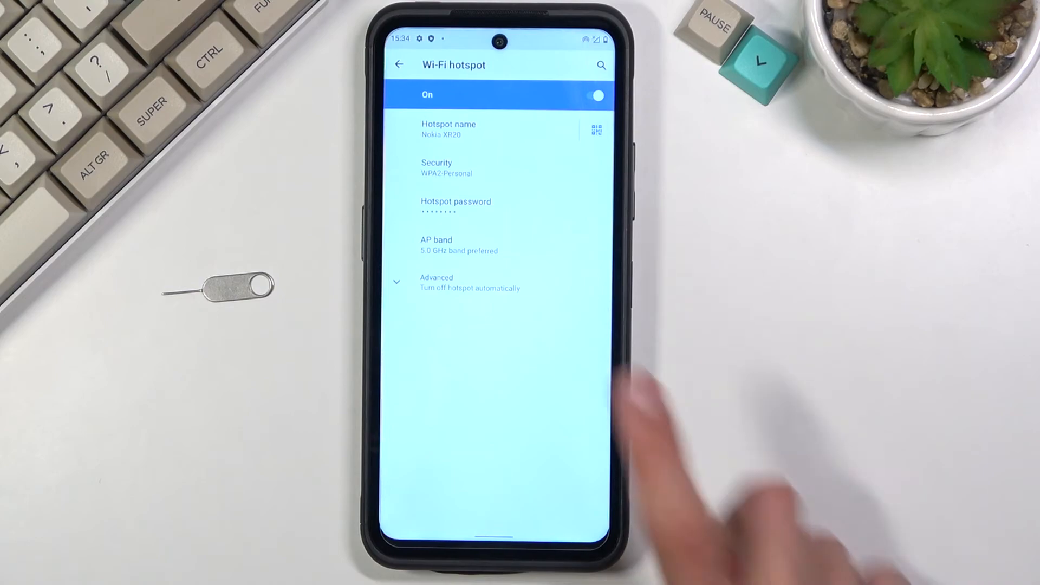
{"action": "left_click", "coordinate": [465, 282]}
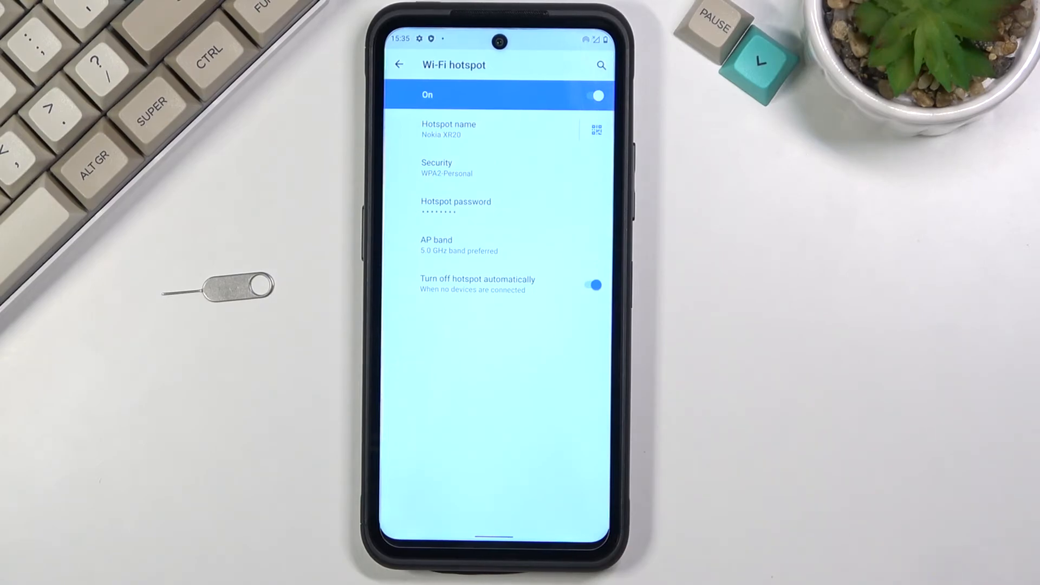
Turn the hotspot on from its new Quick Settings tile
{"action": "left_click", "coordinate": [595, 96]}
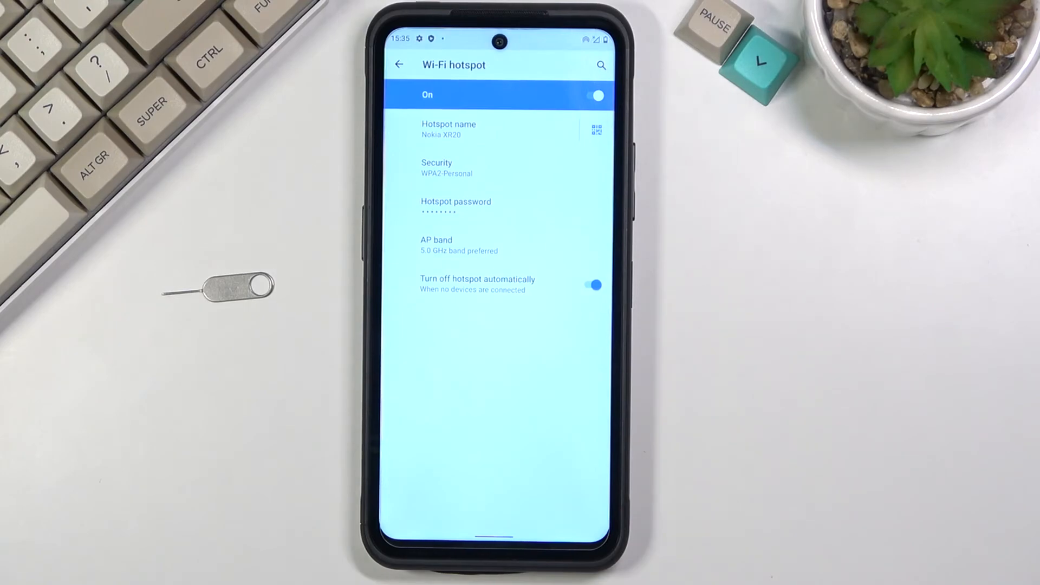
{"action": "left_click", "coordinate": [593, 96]}
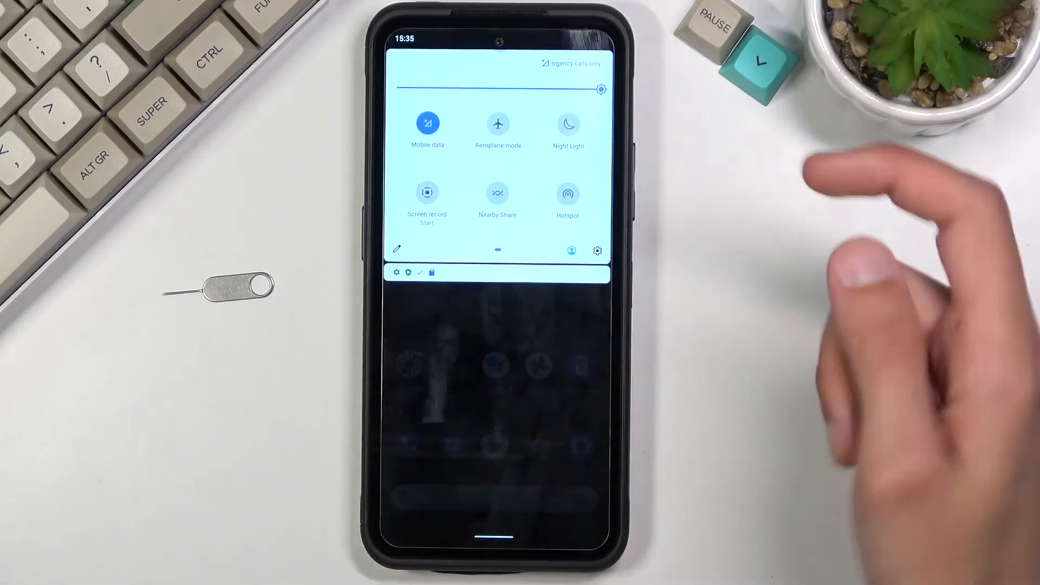
{"action": "left_click", "coordinate": [566, 193]}
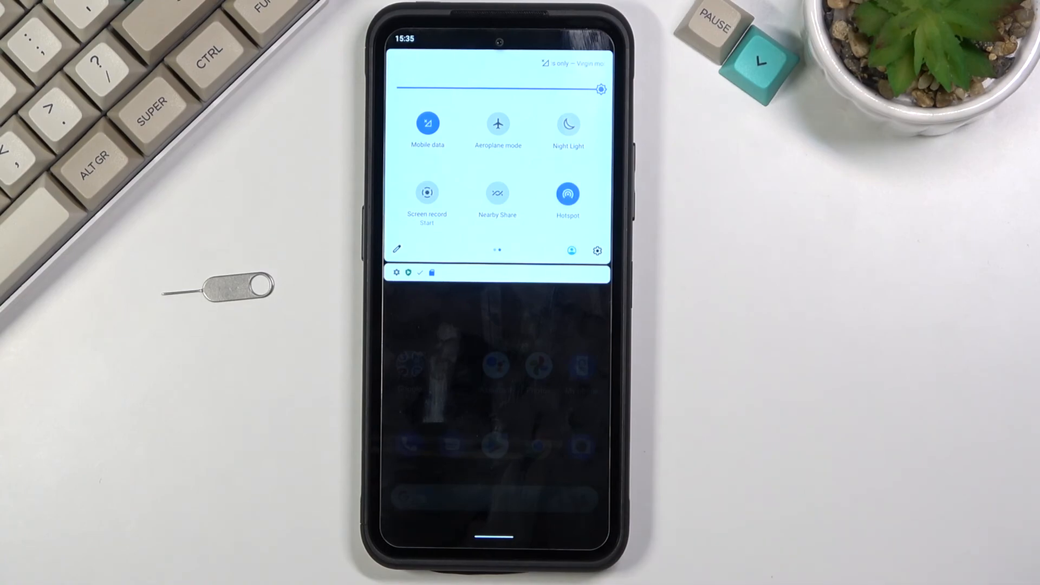